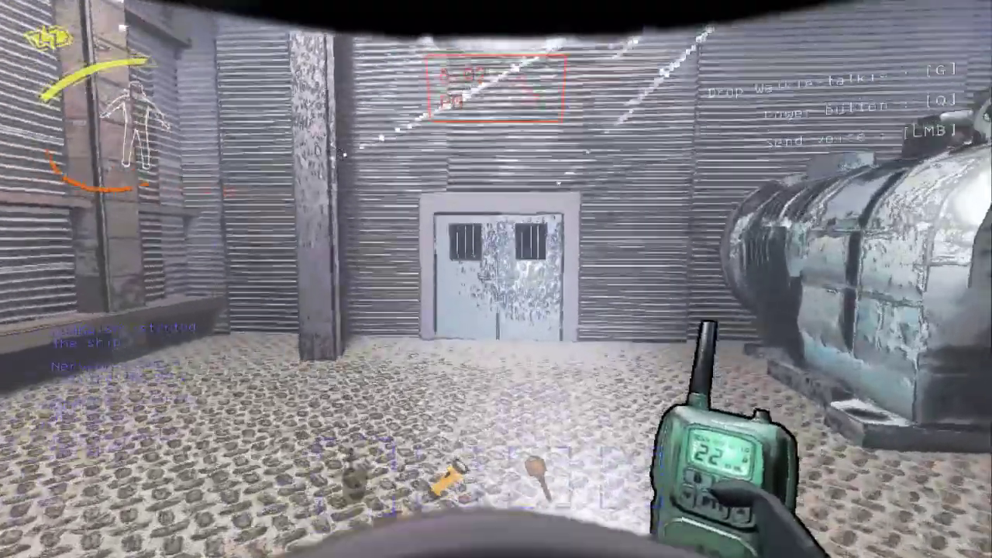
mouse_move(496, 279)
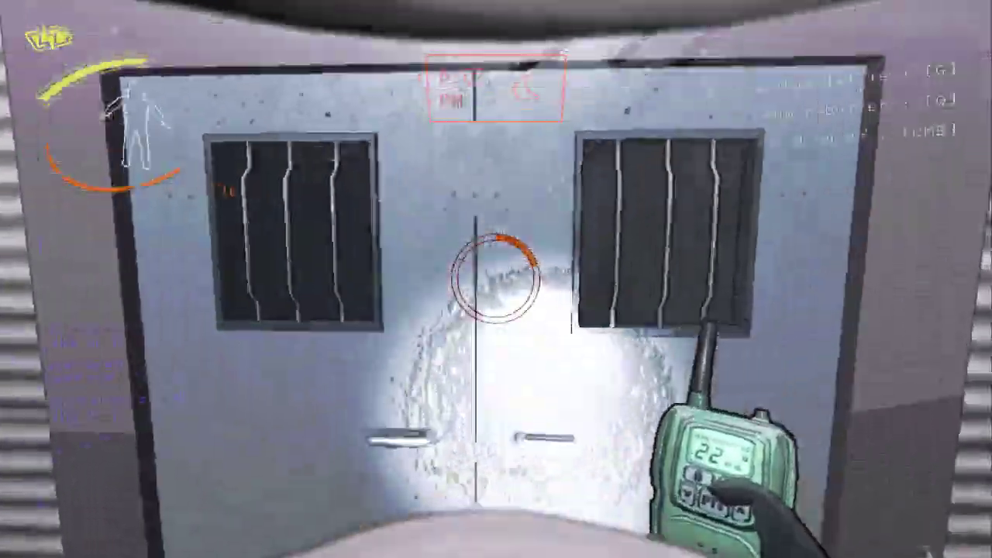